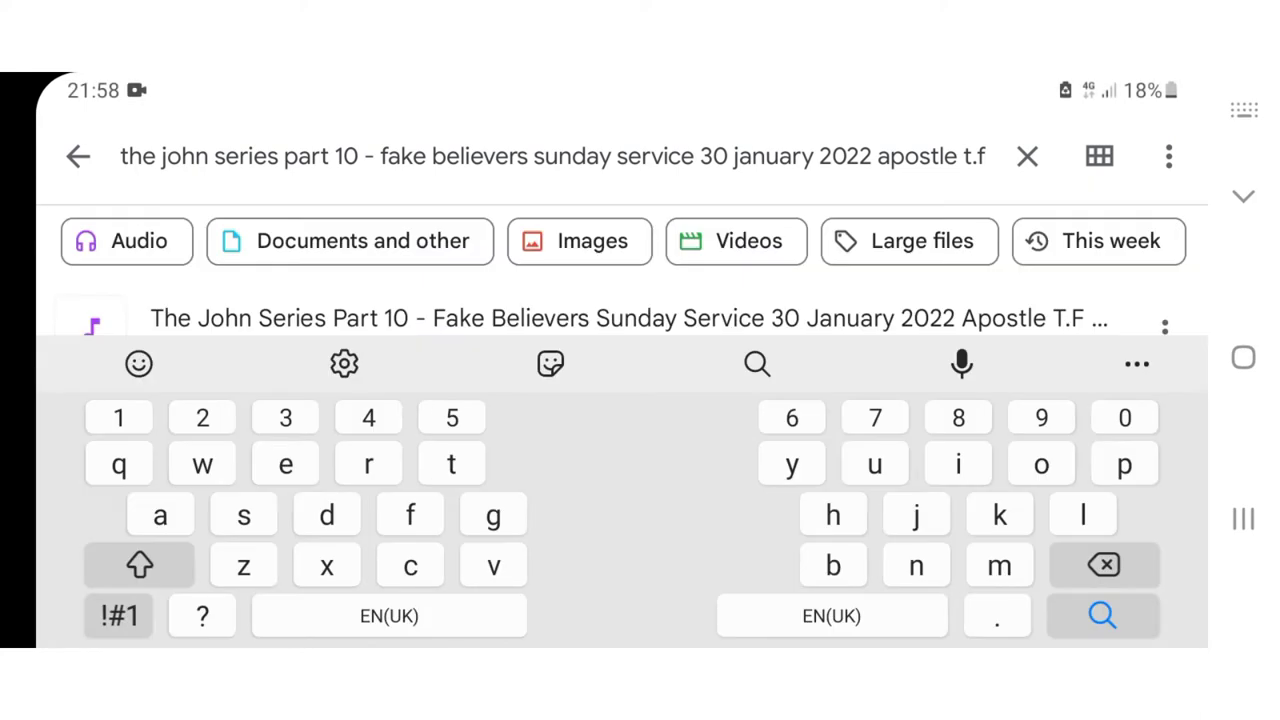
# Search Files by Google for 'The John Series Part 10' to show the 86.71 MB audio file.
pyautogui.click(1102, 616)
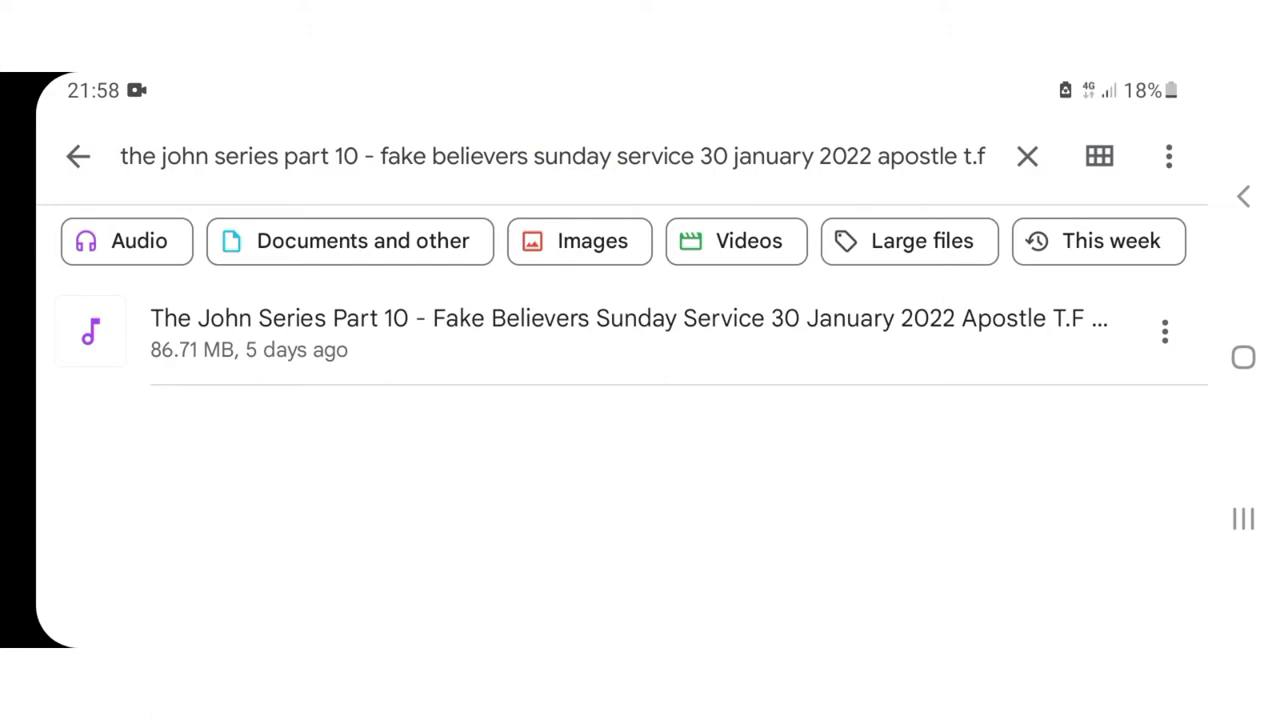
# Switch to Chrome with convertio.co loaded at the Choose Files area.
pyautogui.click(640, 632)
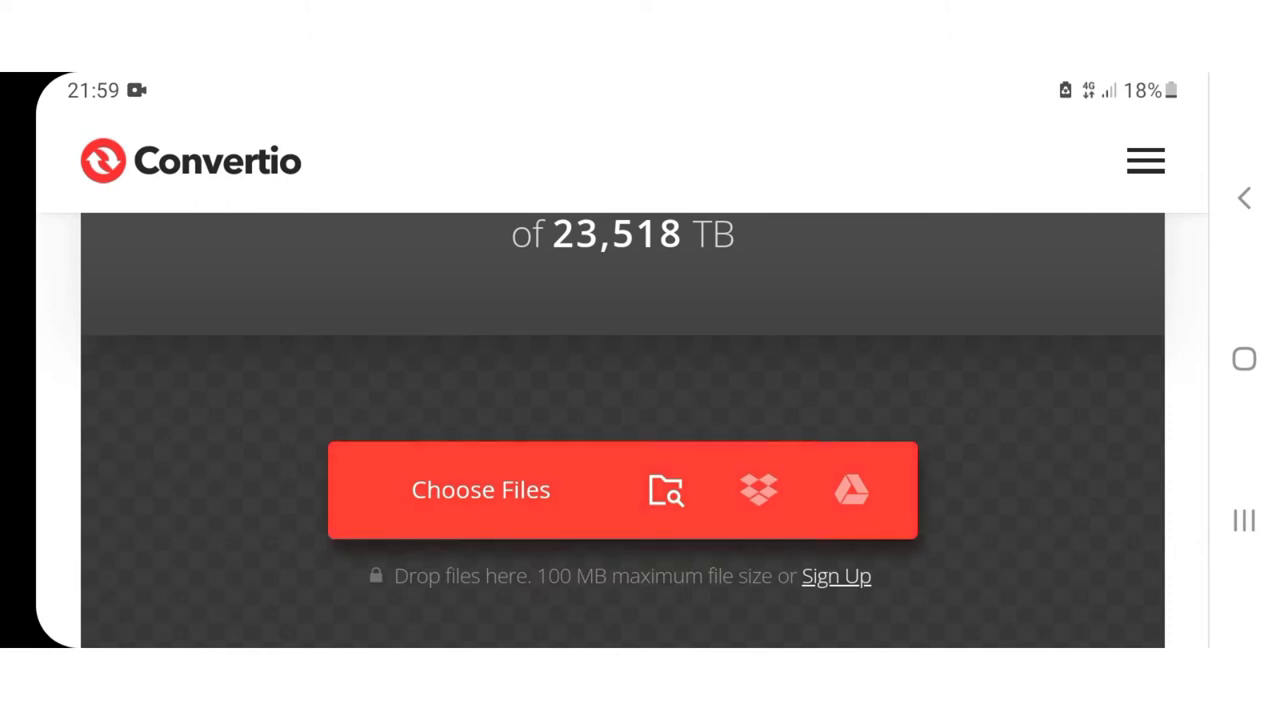
# Upload the John Series sermon m4a to Convertio via Files by Google until marked ready.
pyautogui.click(480, 488)
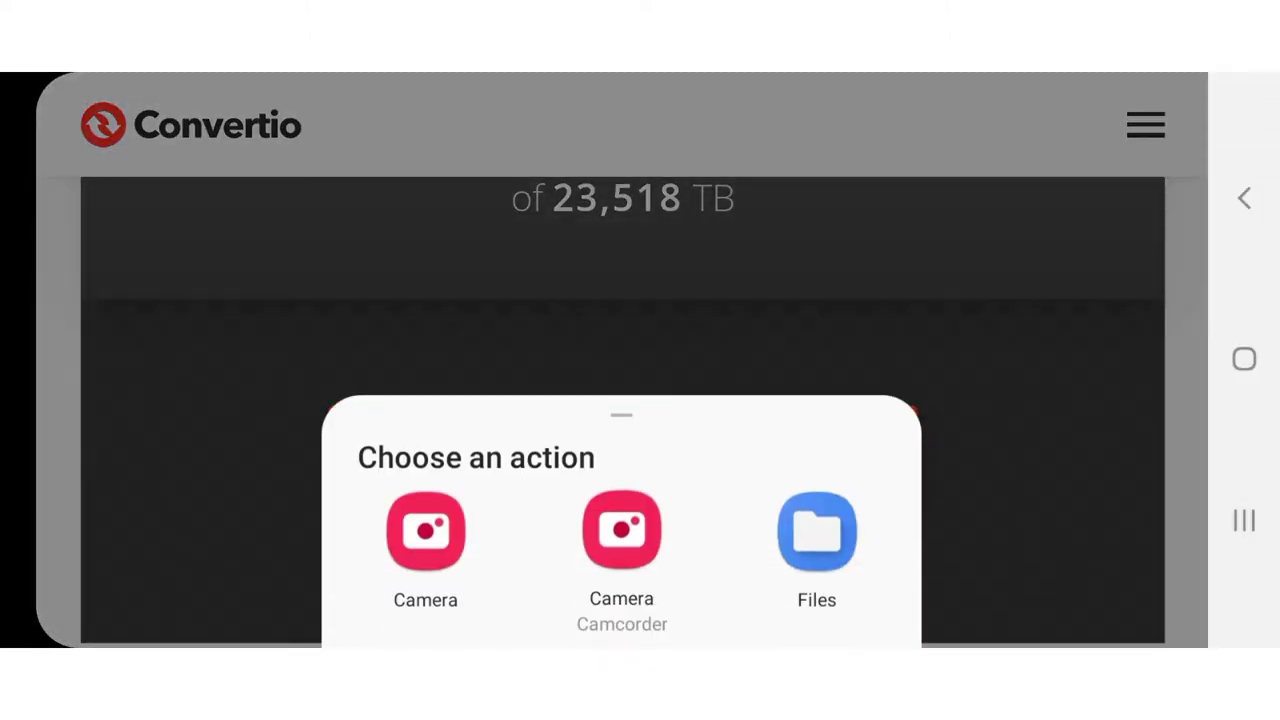
pyautogui.click(816, 540)
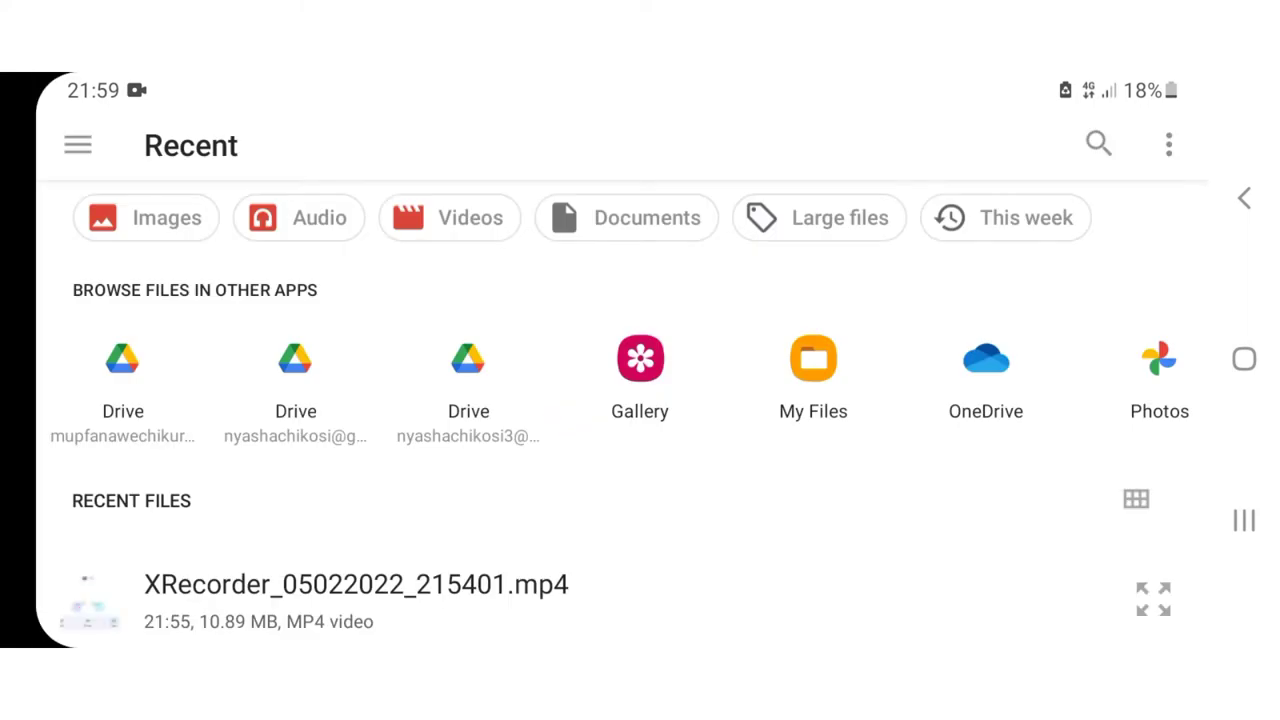
pyautogui.click(1096, 144)
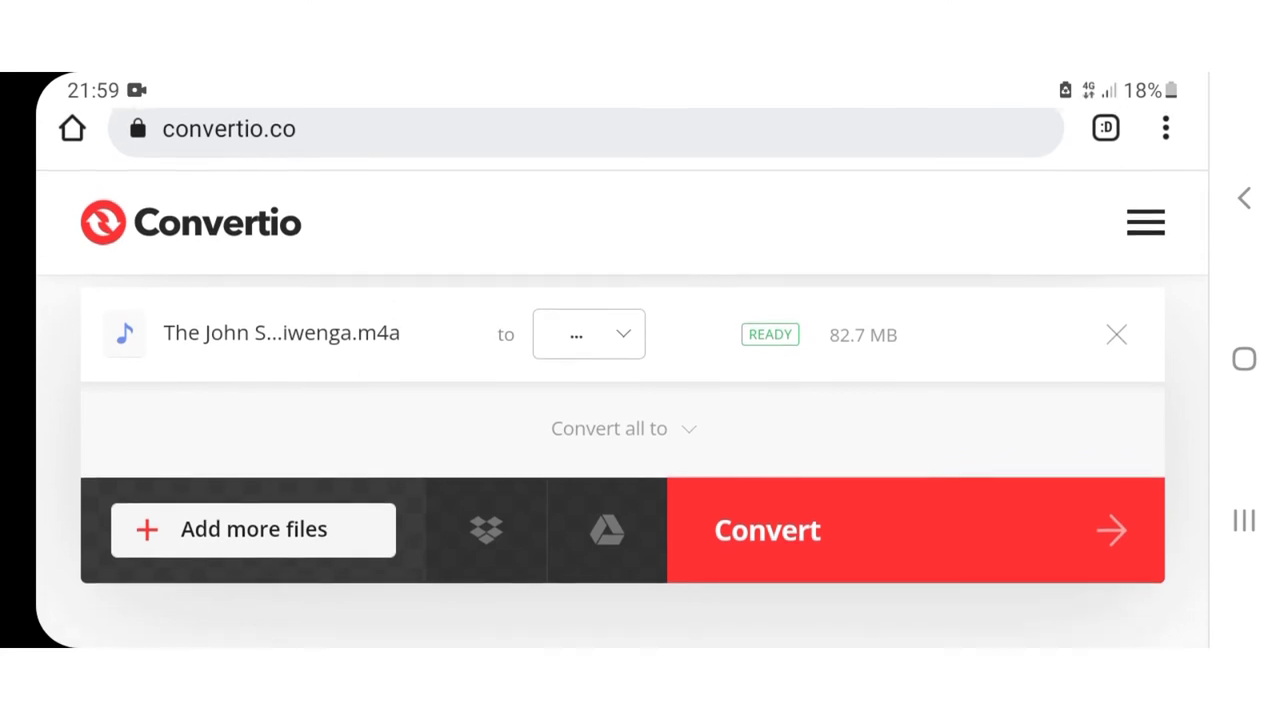
# Reveal the output format list (FLAC, AAC, WMA...) for the uploaded m4a.
pyautogui.scroll(-3)
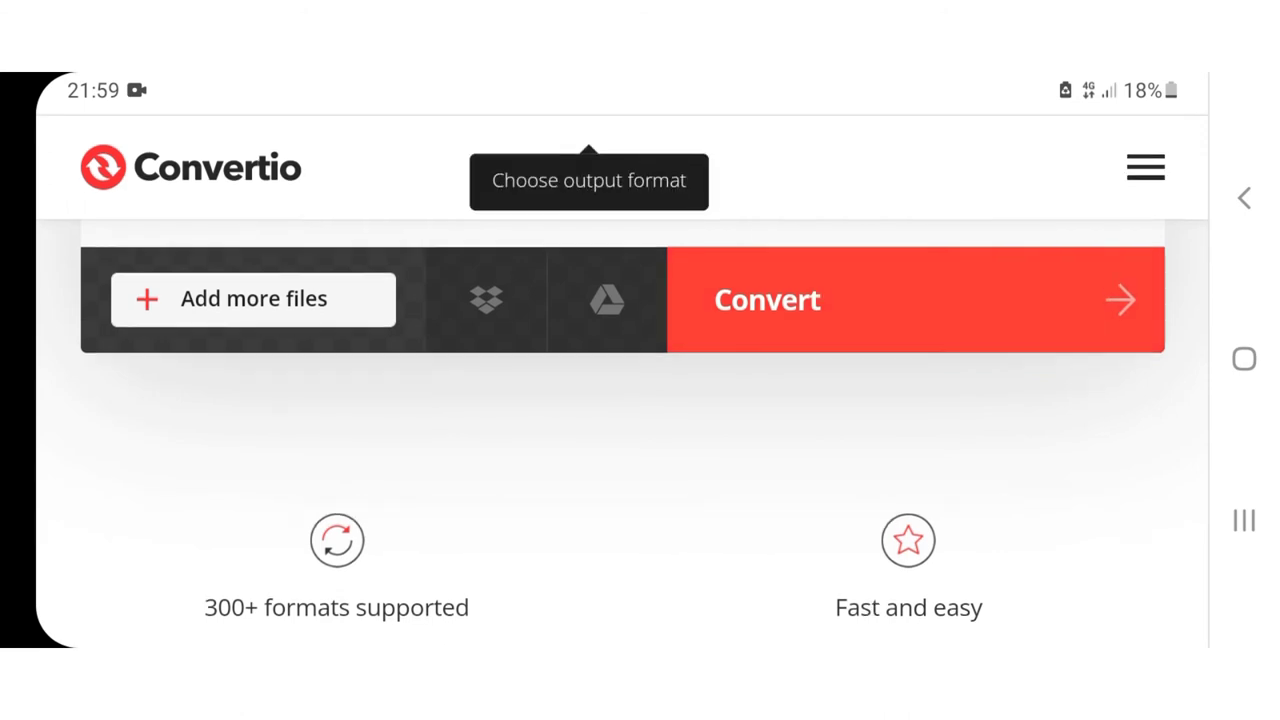
pyautogui.scroll(-3)
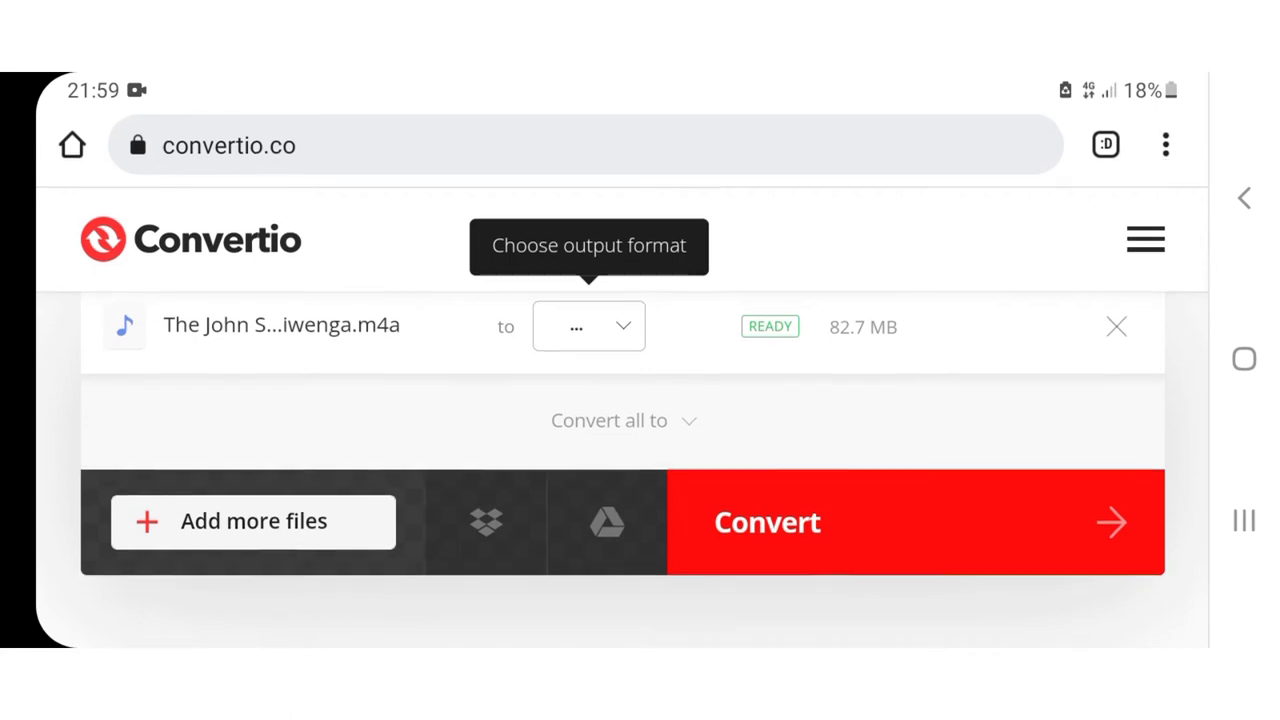
pyautogui.scroll(-3)
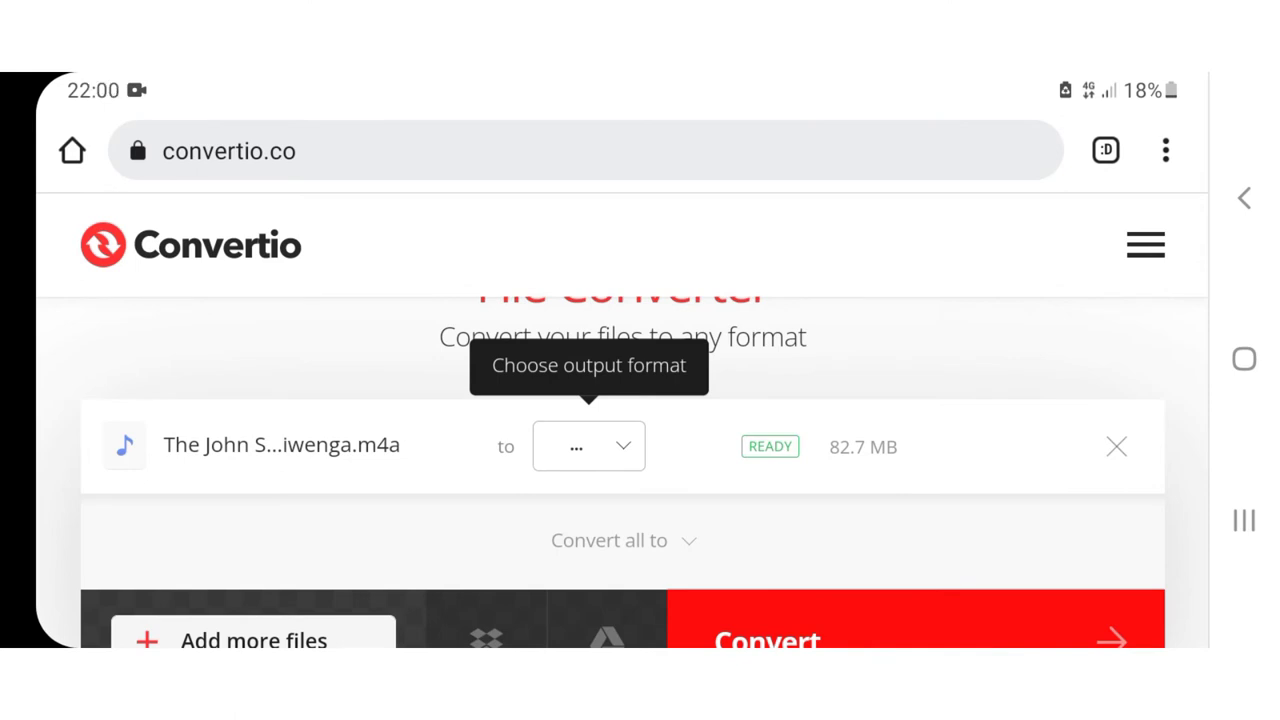
pyautogui.click(588, 446)
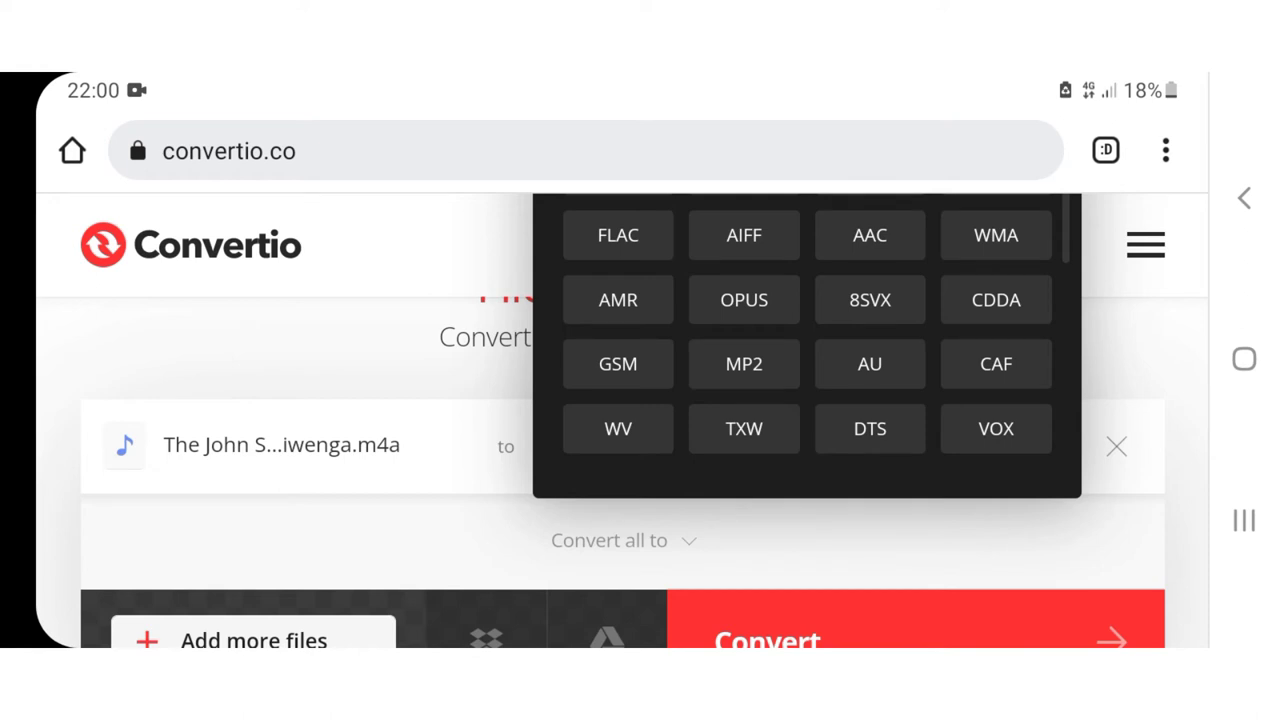
# Convert the sermon m4a to AMR, producing a finished 16.8 MB file.
pyautogui.click(616, 300)
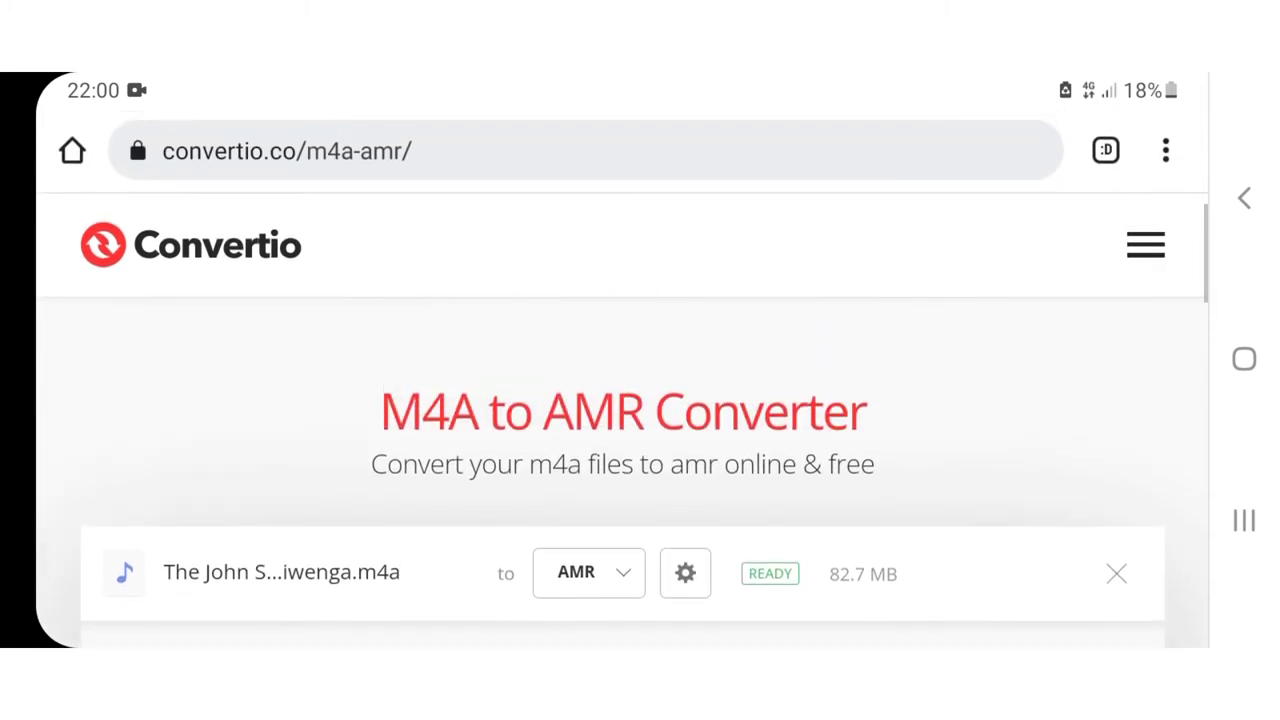
pyautogui.scroll(-3)
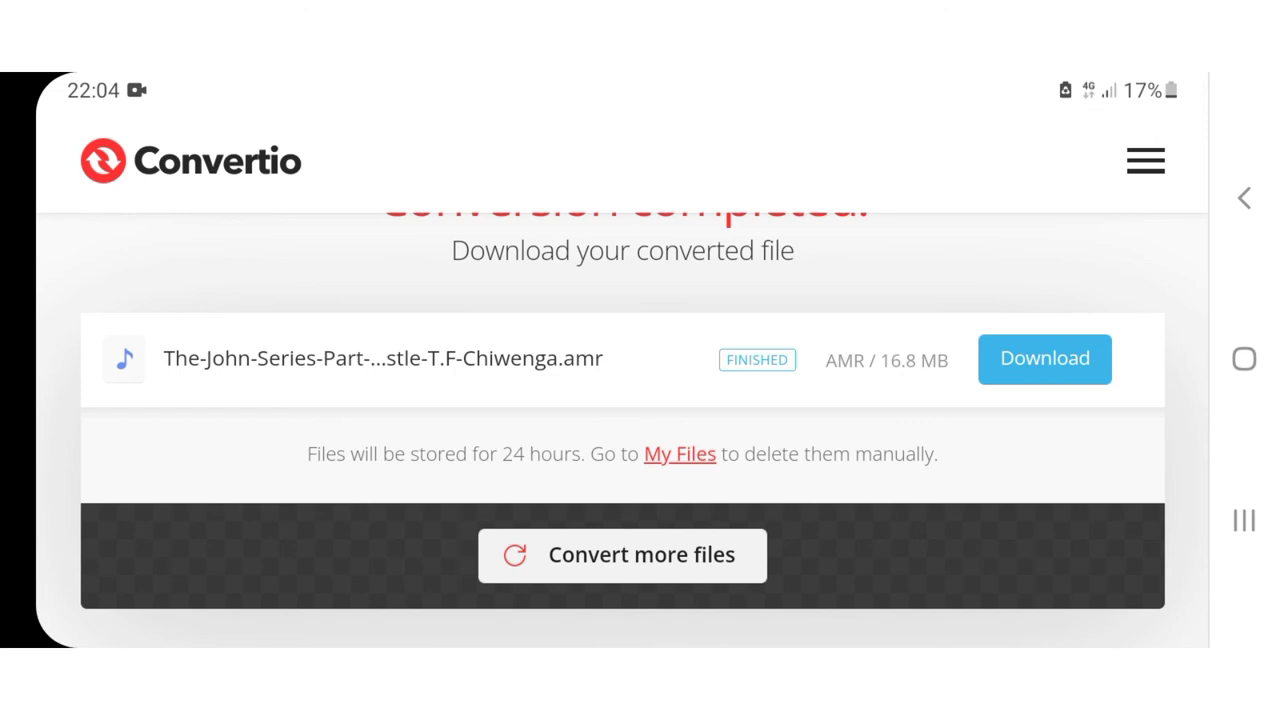
# Download the converted 16.8 MB AMR sermon file to the phone.
pyautogui.scroll(-3)
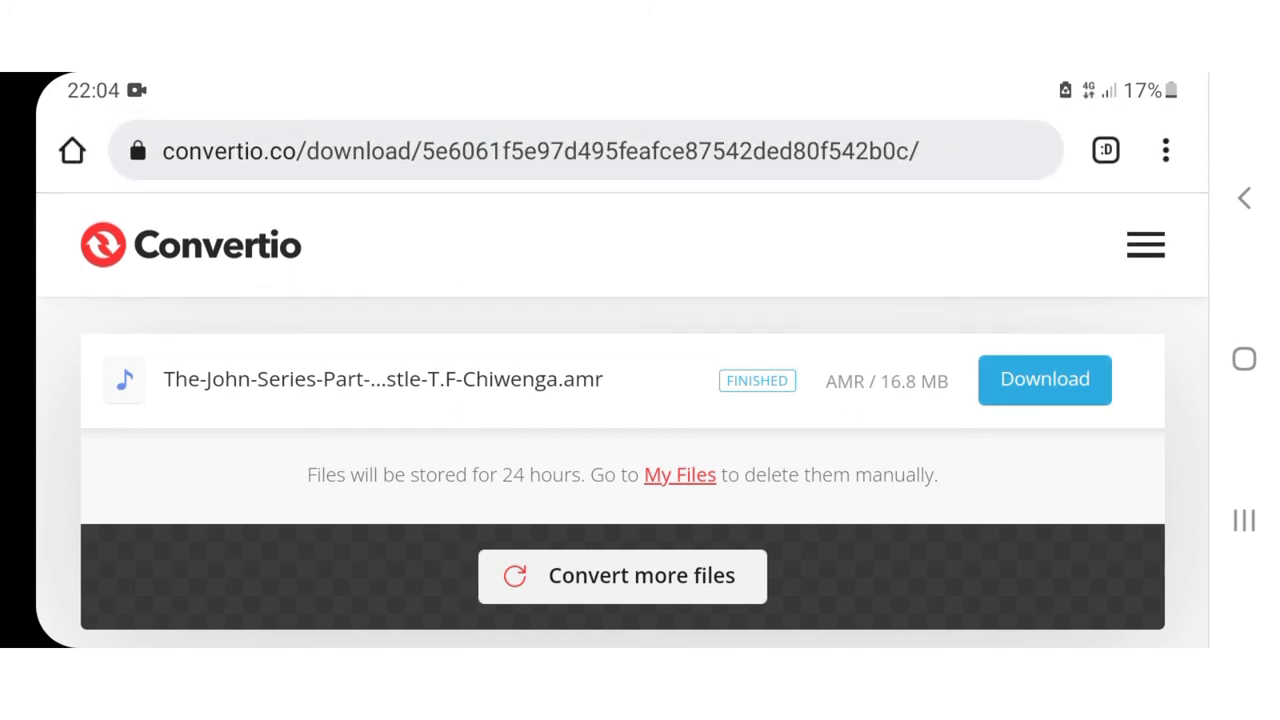
pyautogui.click(1044, 380)
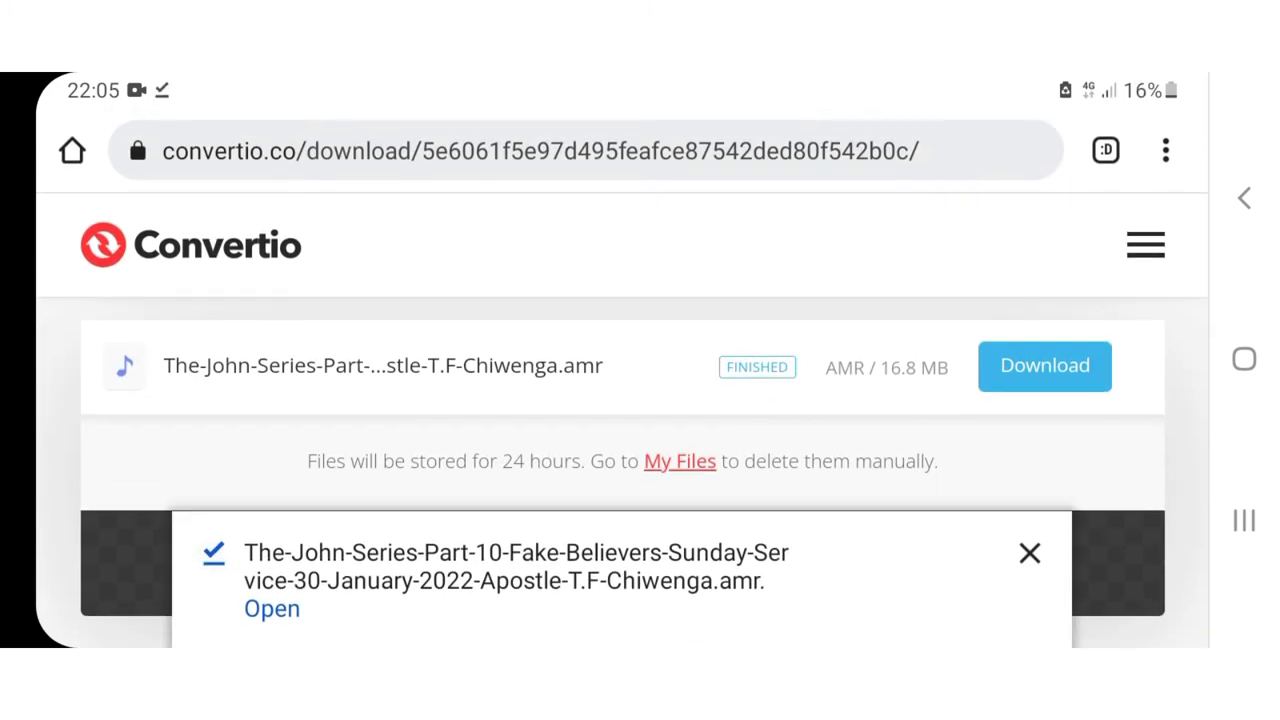